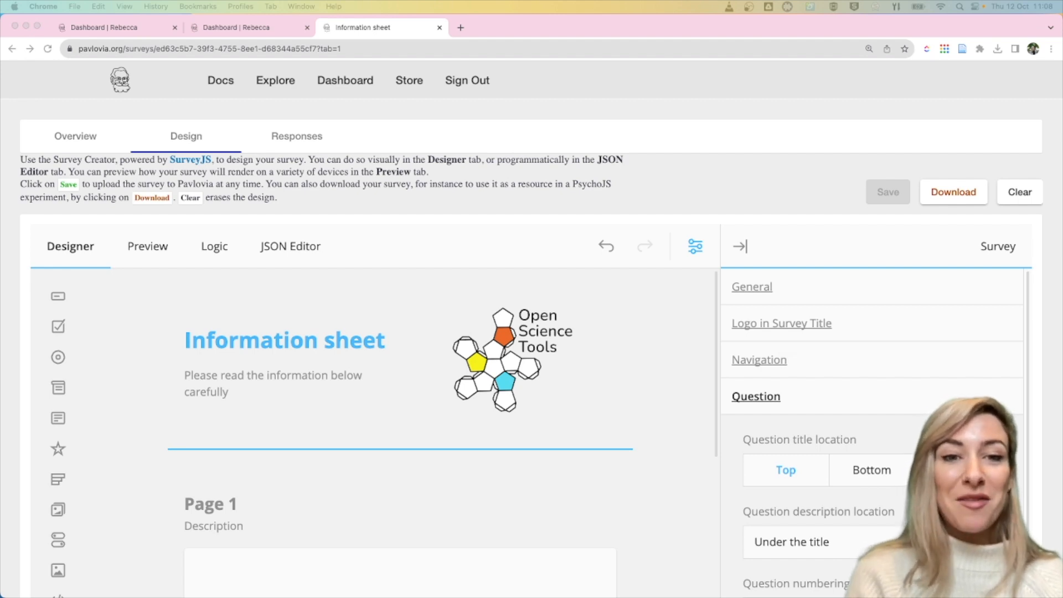
Switch the Information sheet survey's status to RUNNING from its Overview page.
scroll("down", 3)
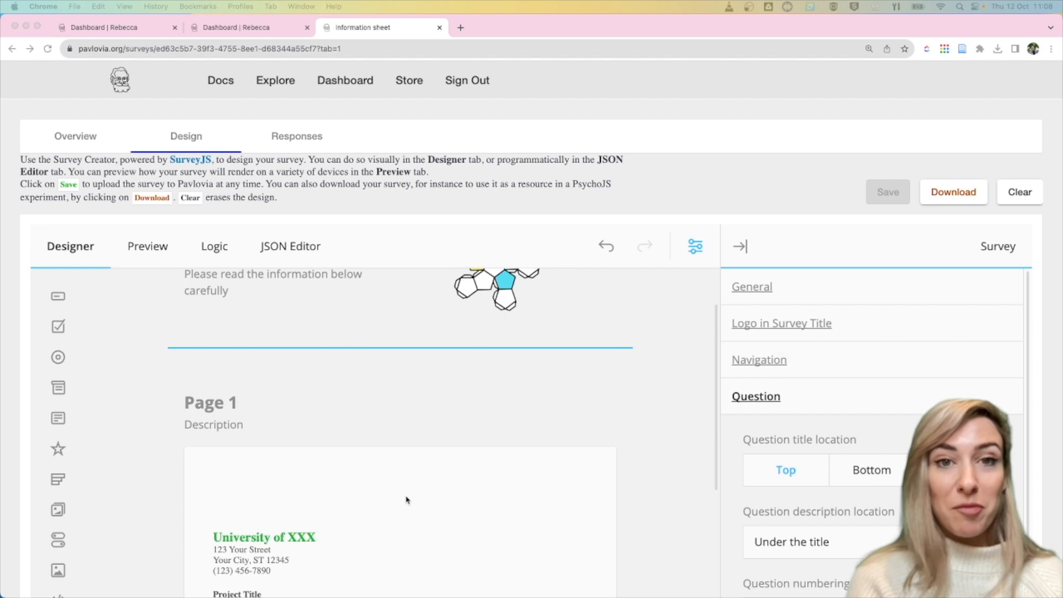
scroll("down", 3)
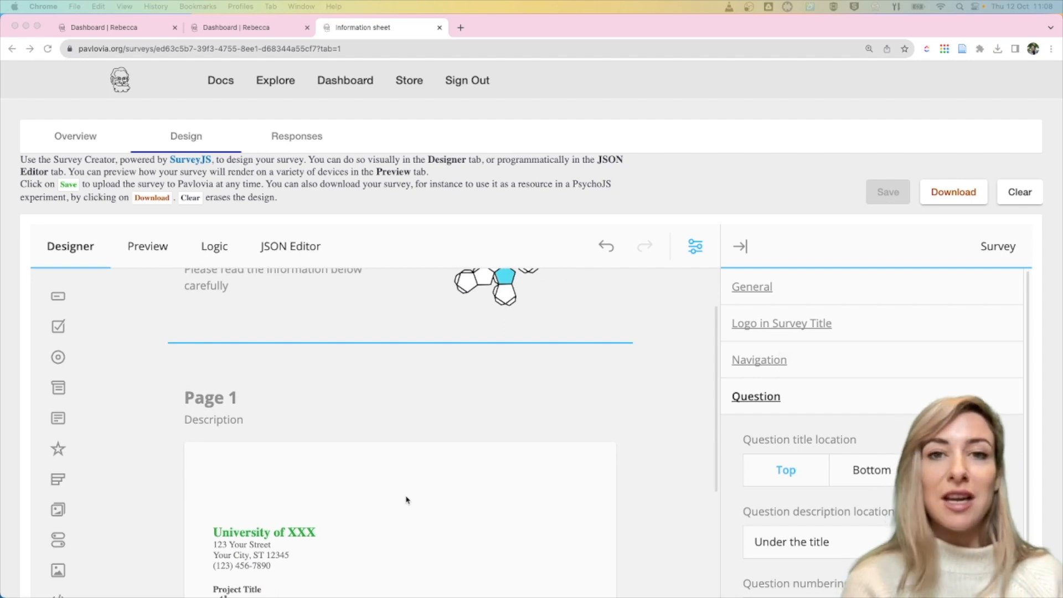
scroll("down", 3)
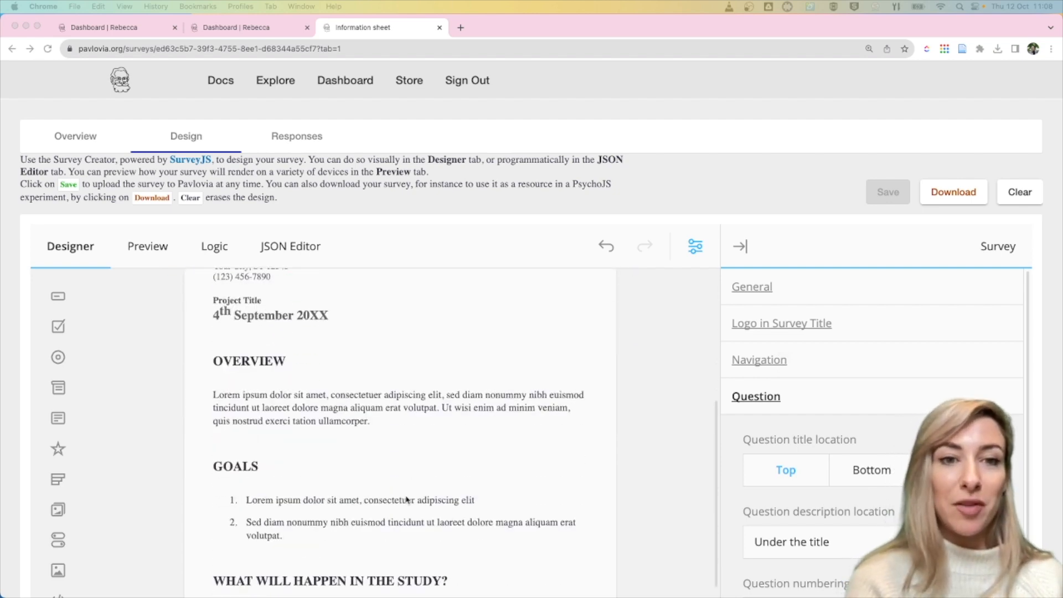
scroll("up", 3)
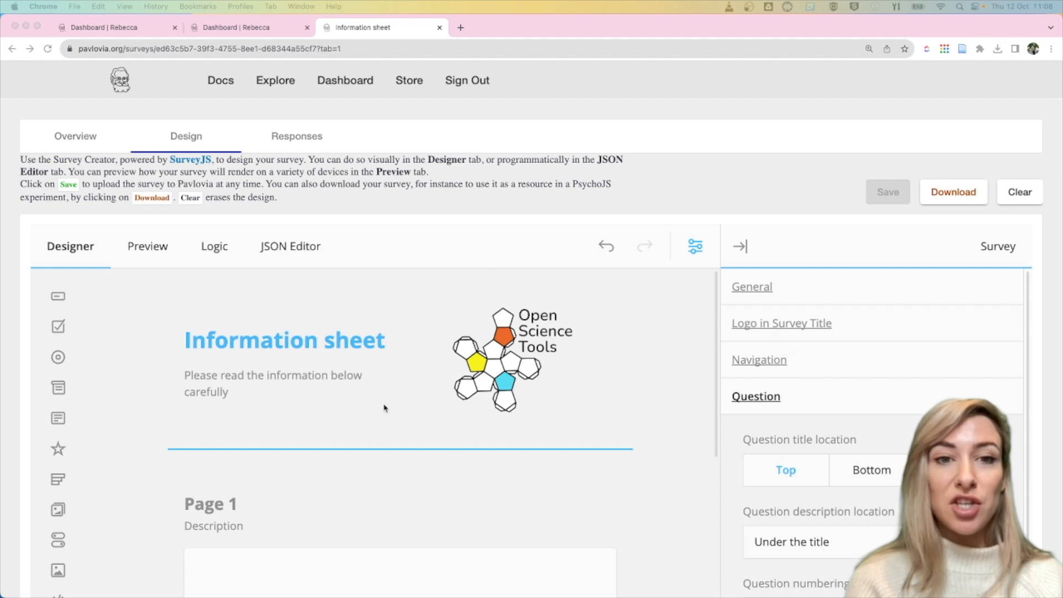
mouse_move(109, 156)
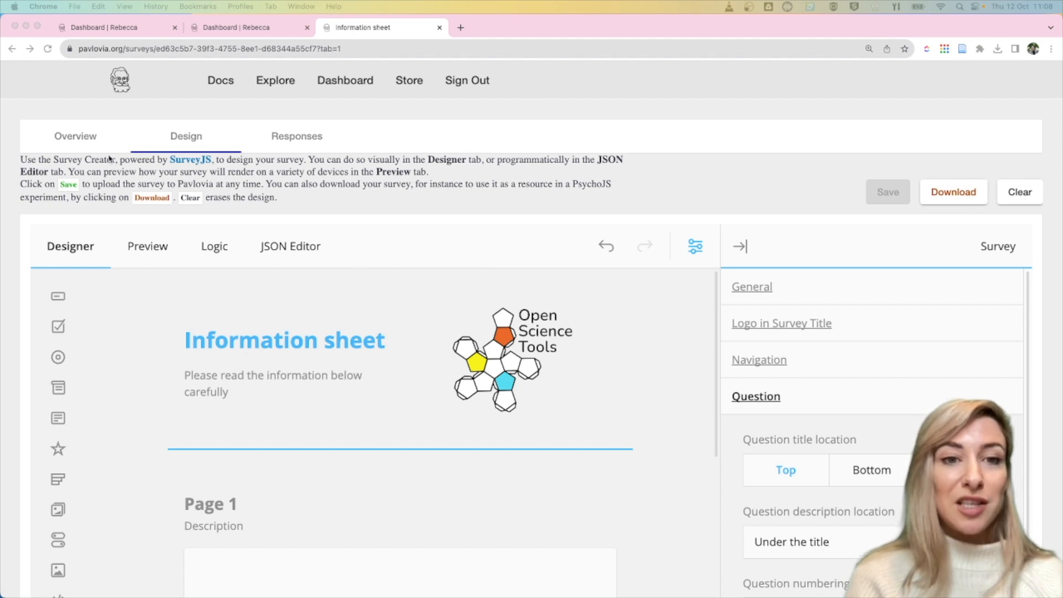
left_click(76, 135)
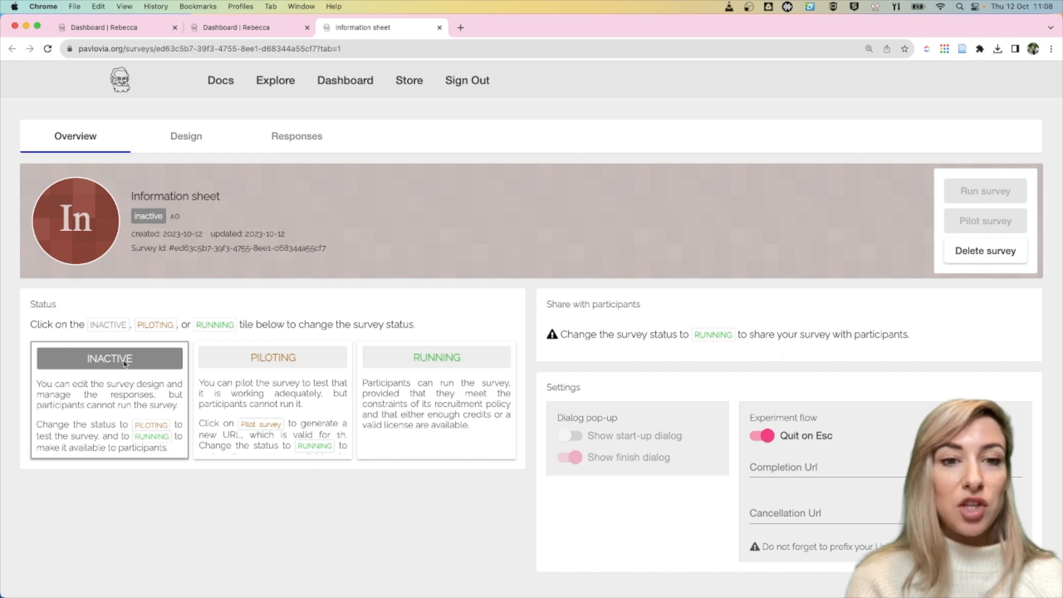
mouse_move(416, 362)
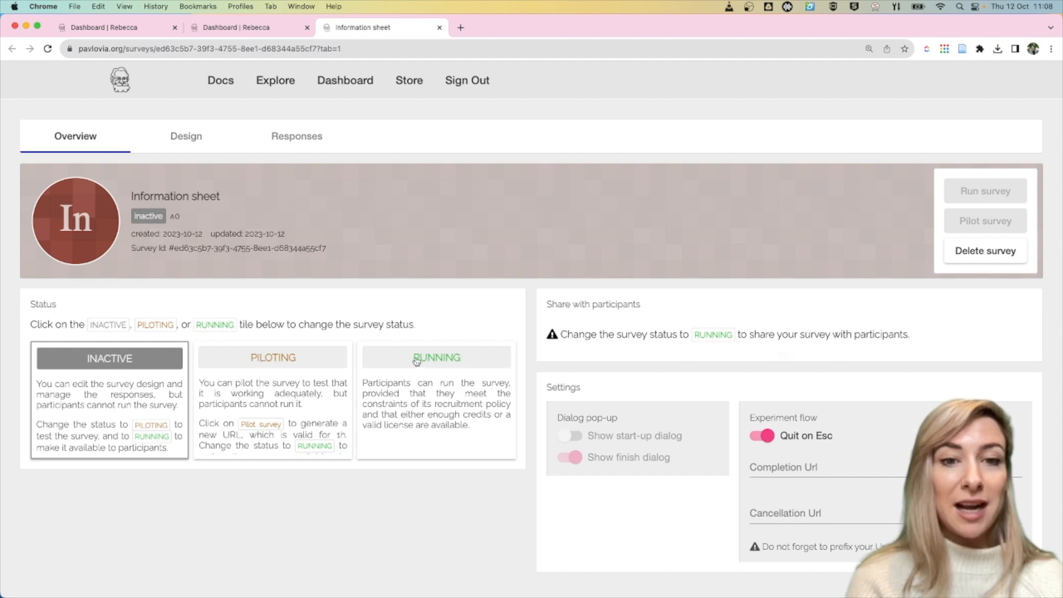
left_click(435, 357)
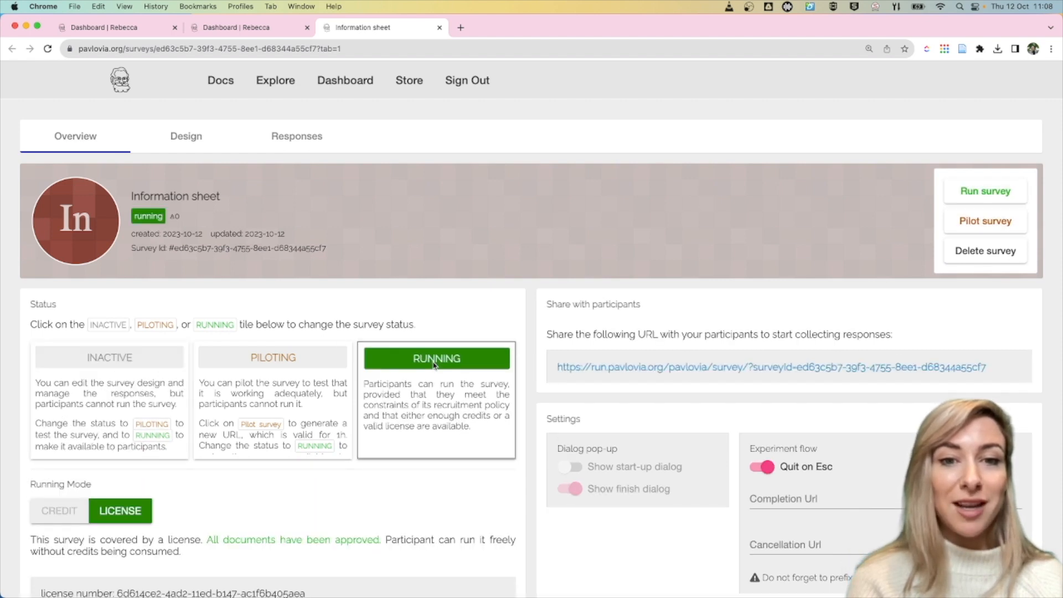
mouse_move(580, 373)
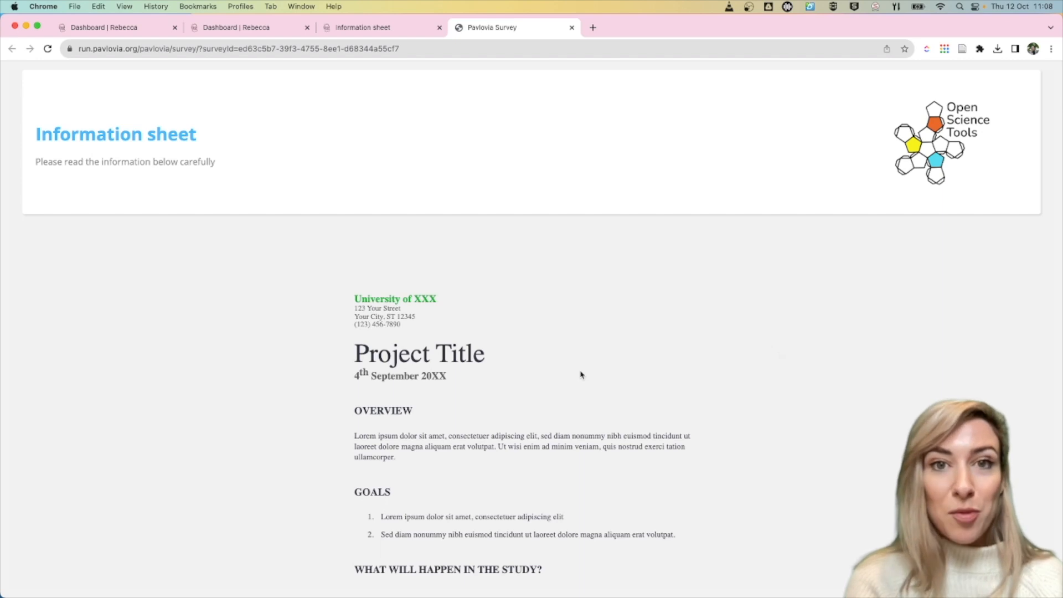
Tick the consent statements, enter age 30, submit, and return to the overview tab.
scroll("down", 3)
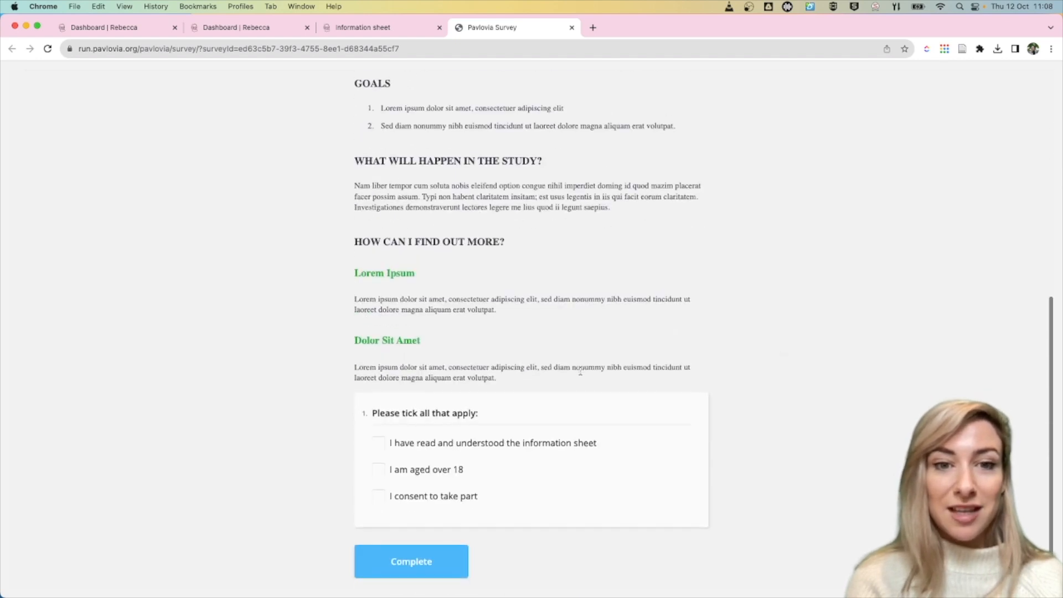
left_click(378, 443)
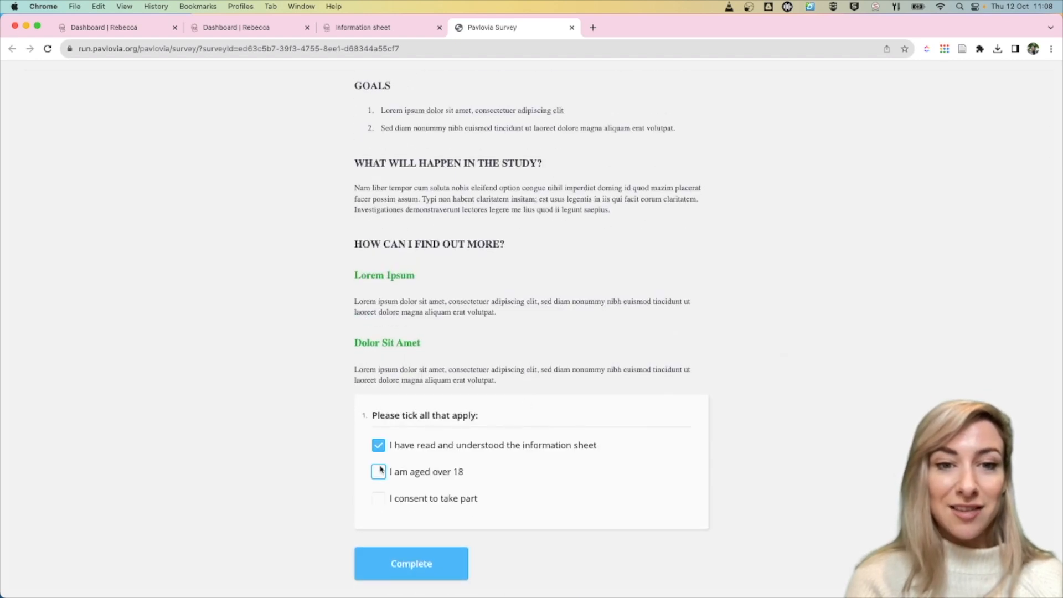
left_click(378, 471)
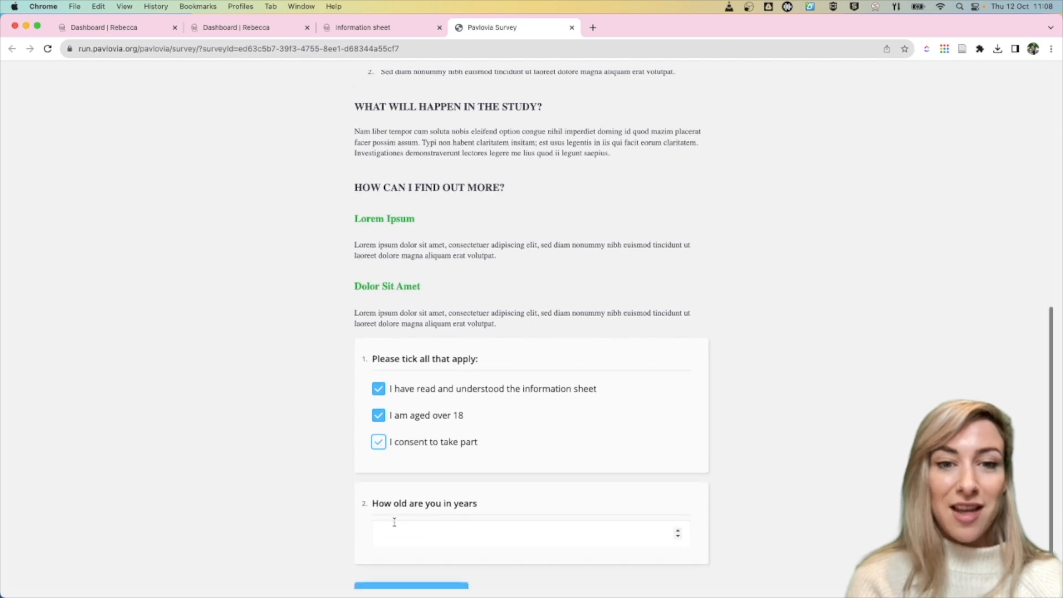
type("30")
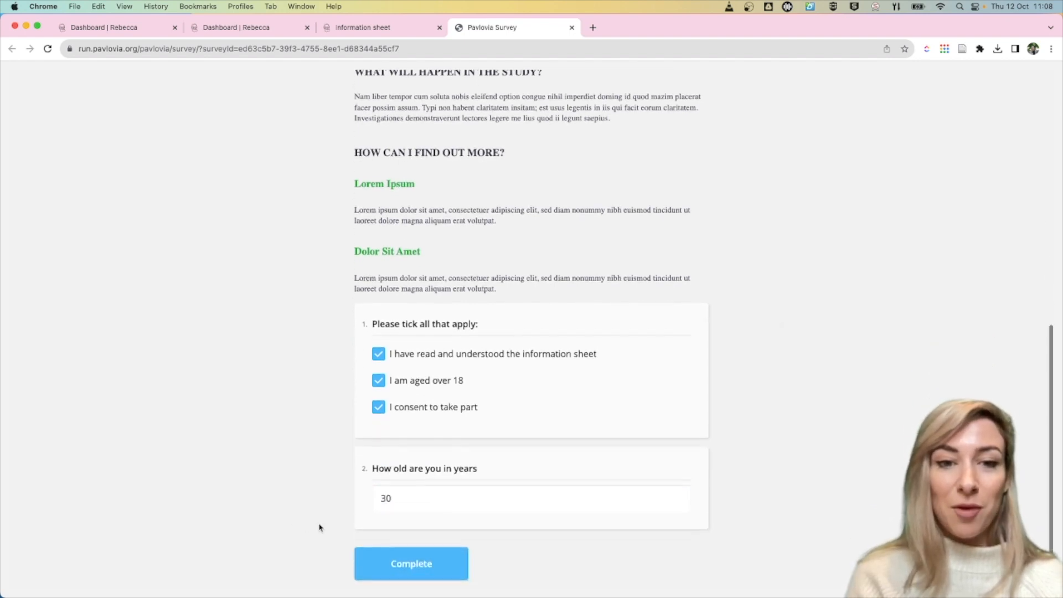
left_click(411, 564)
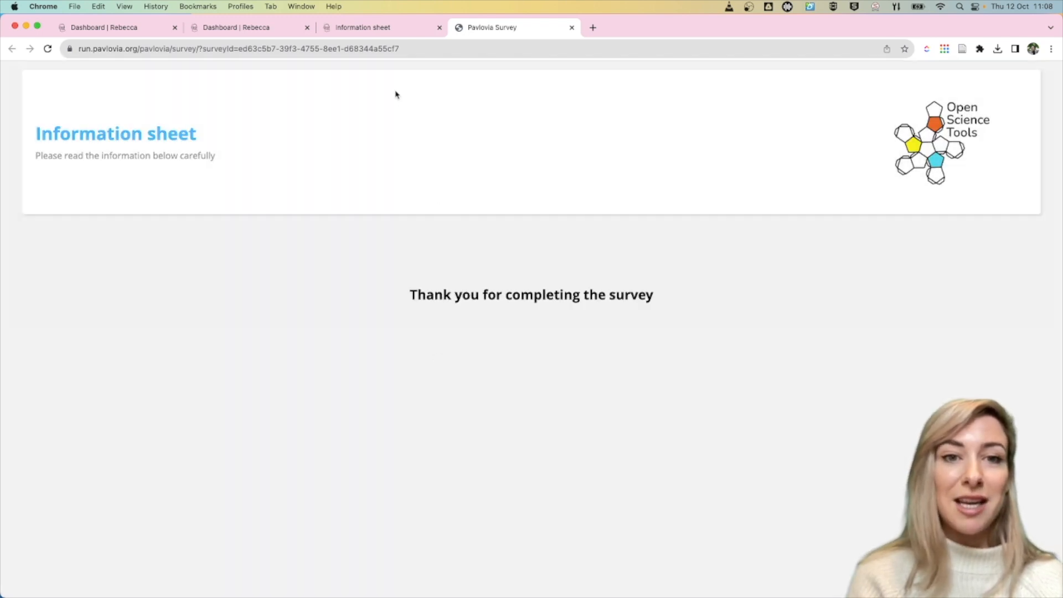
left_click(379, 27)
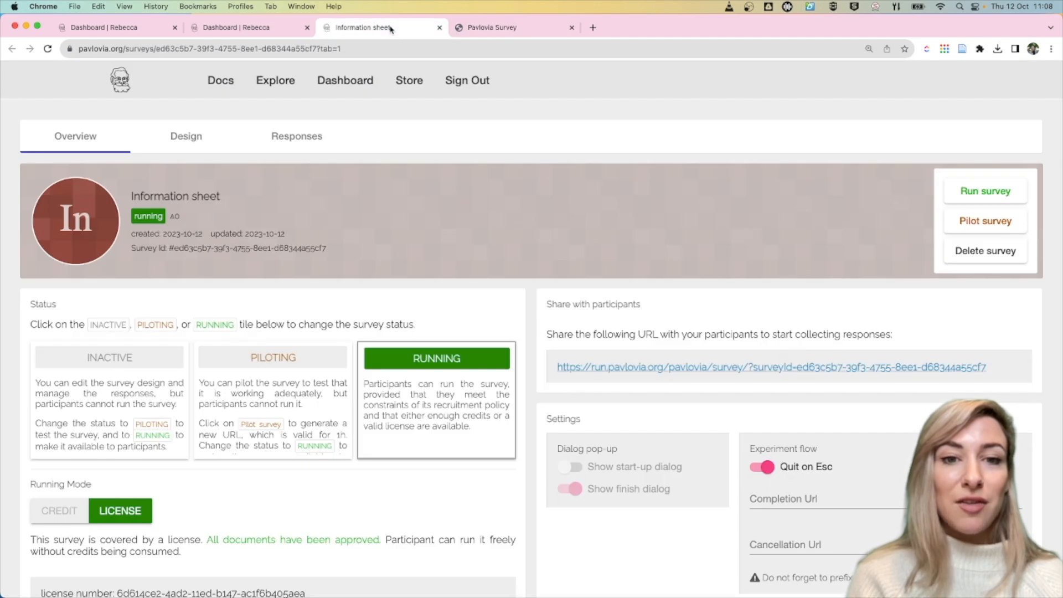
mouse_move(385, 247)
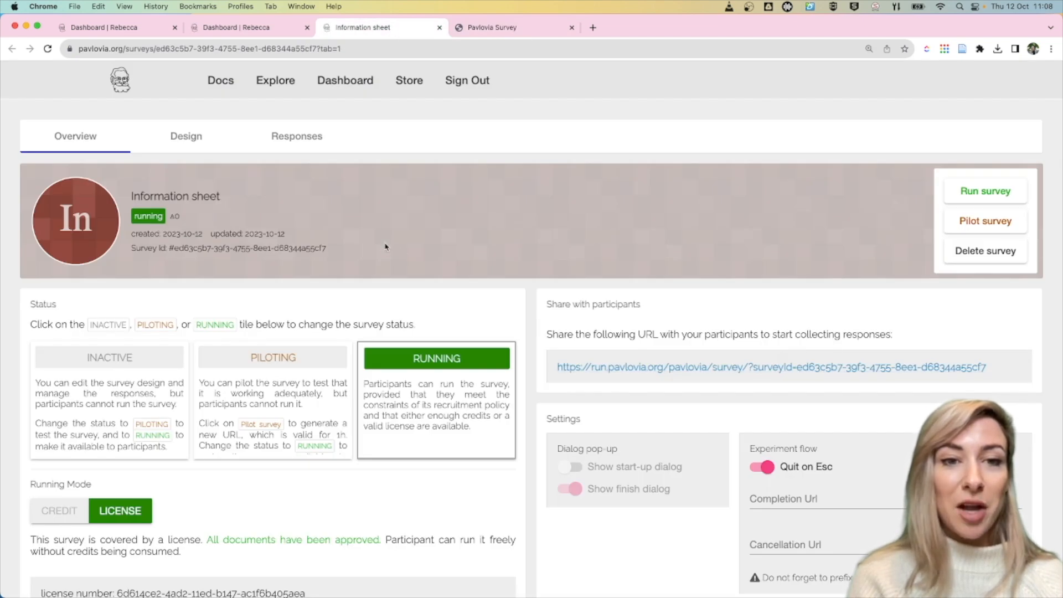
mouse_move(309, 142)
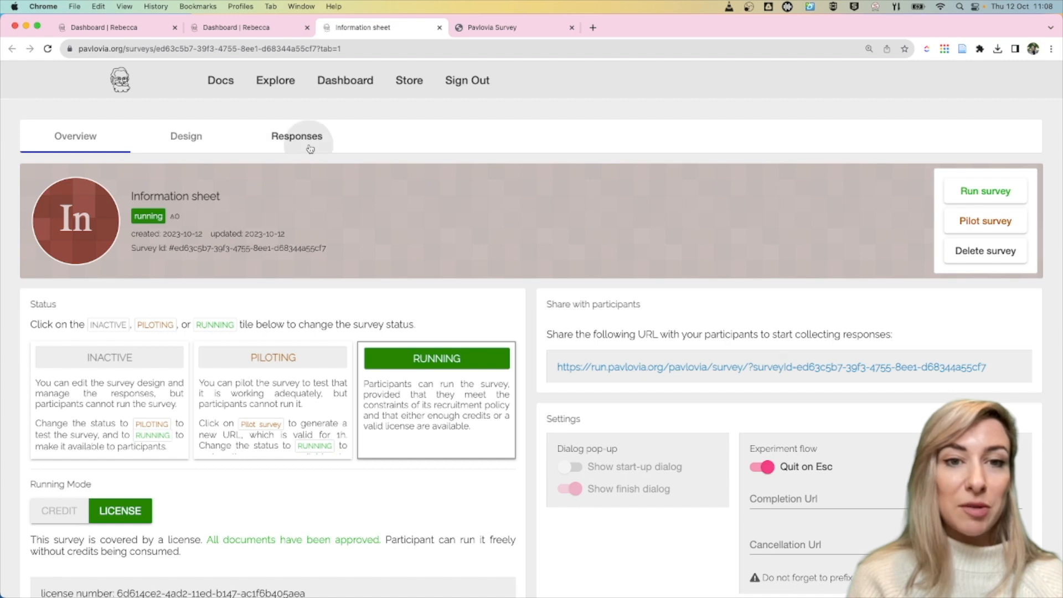
Open the Responses tab and refresh the list to show the new test response.
left_click(296, 136)
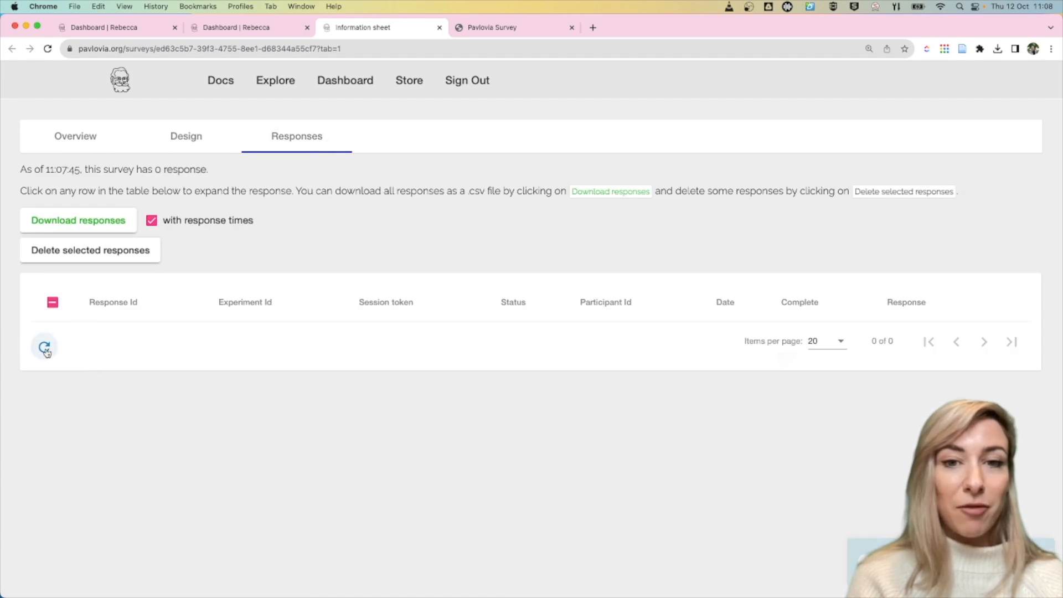
left_click(44, 347)
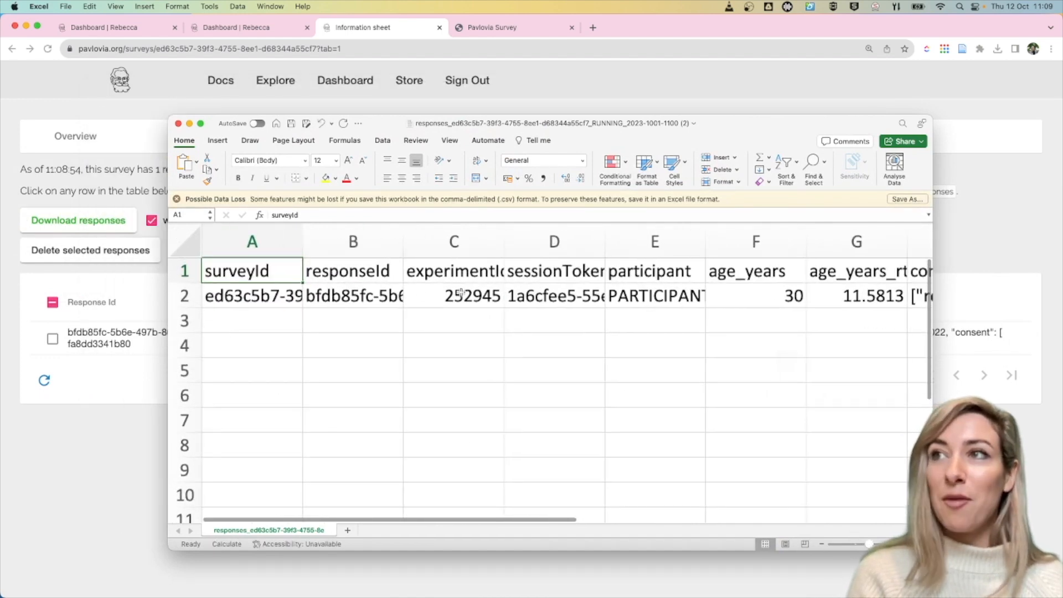
Select the age_years column and autofit the consent column showing read_info, age_18, consent_given.
left_click(252, 319)
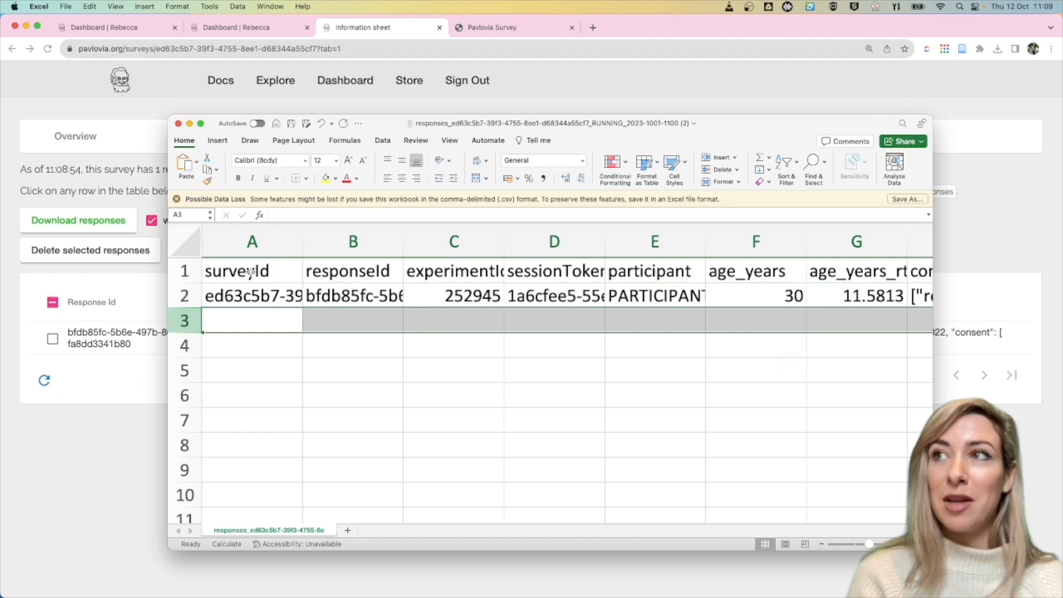
left_click(453, 241)
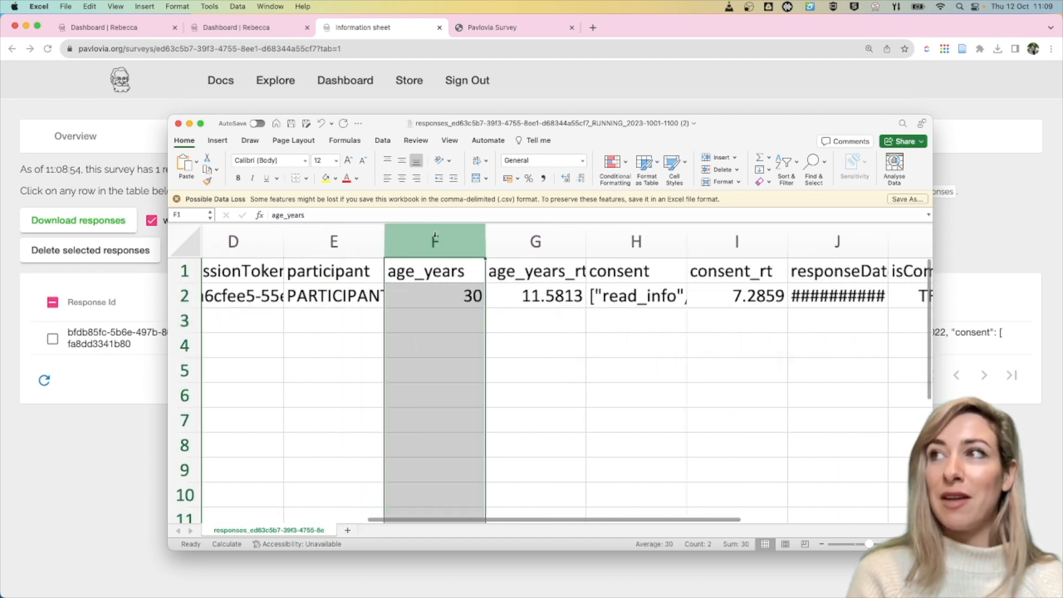
scroll("right", 3)
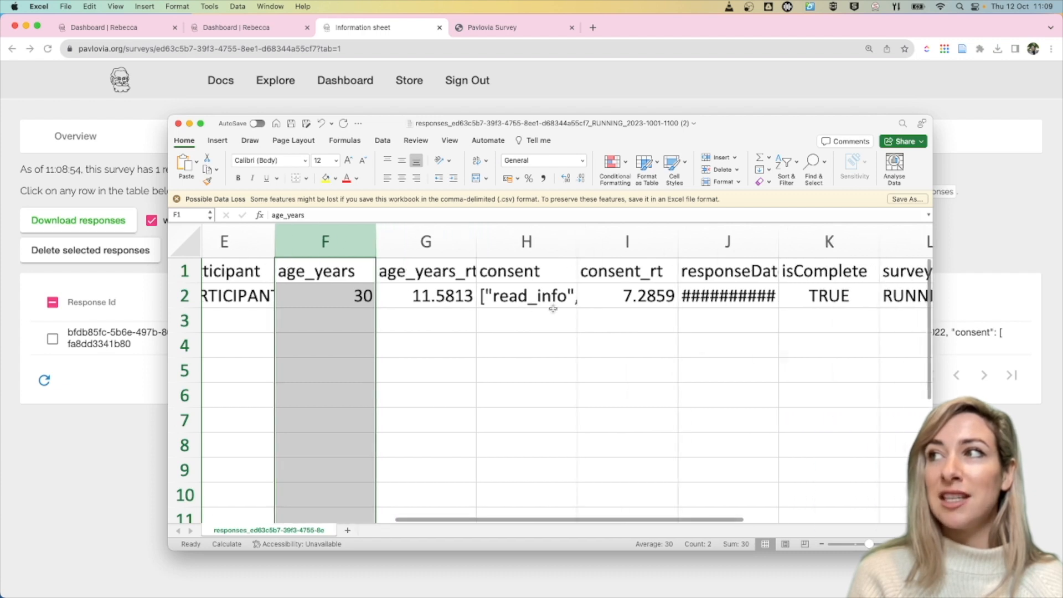
left_click(526, 241)
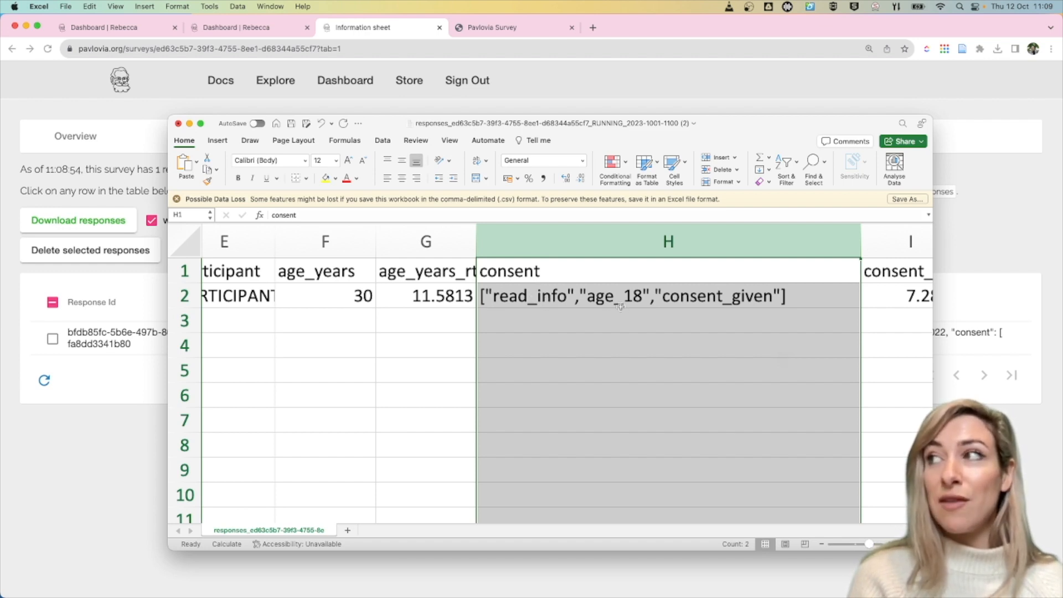
mouse_move(745, 308)
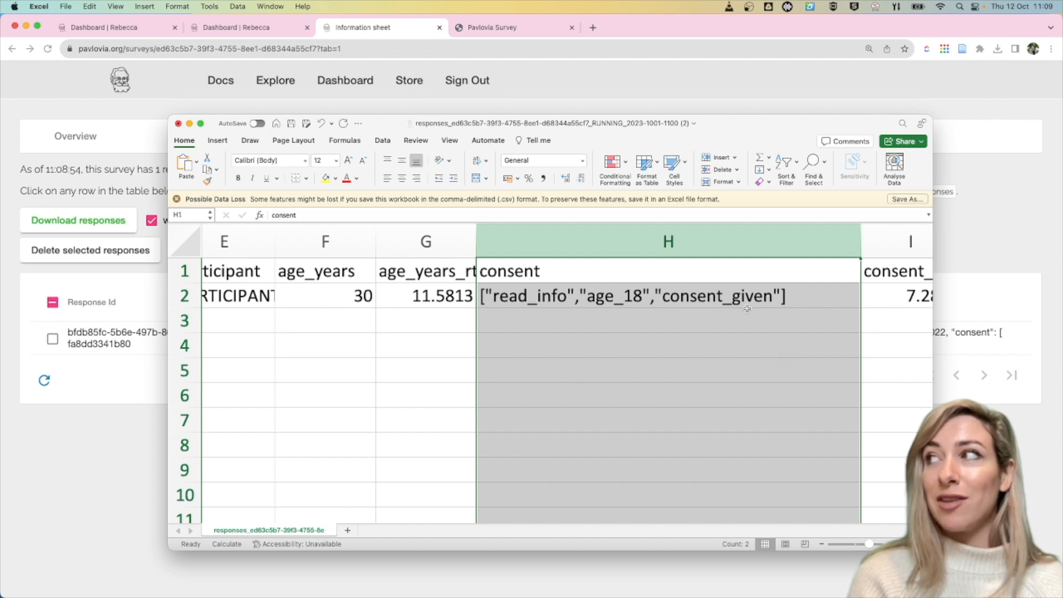